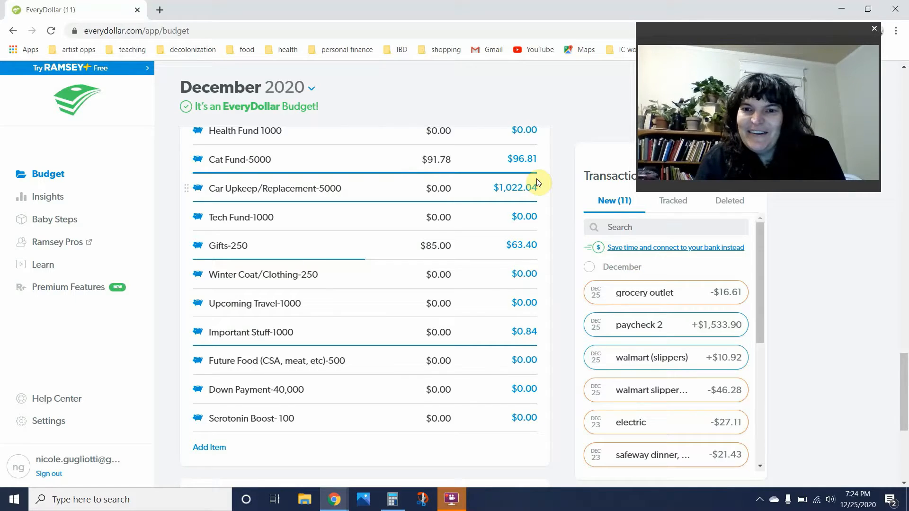
mouse_move(581, 247)
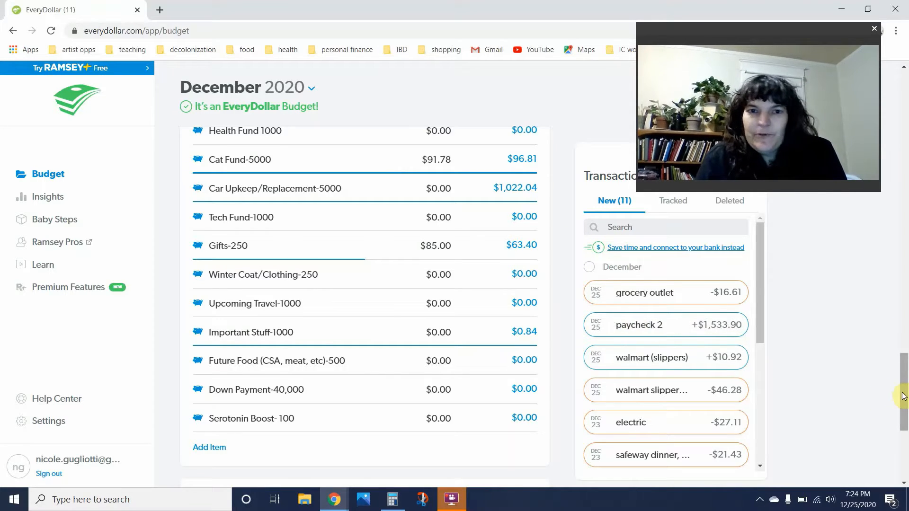
- Reopen the Transactions panel and drag the $16.61 grocery outlet purchase onto Groceries
scroll("down", 3)
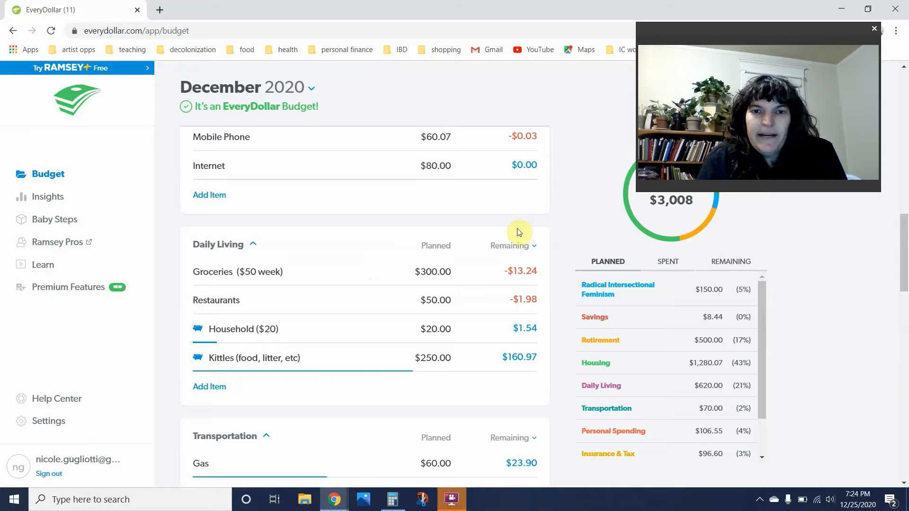
mouse_move(408, 228)
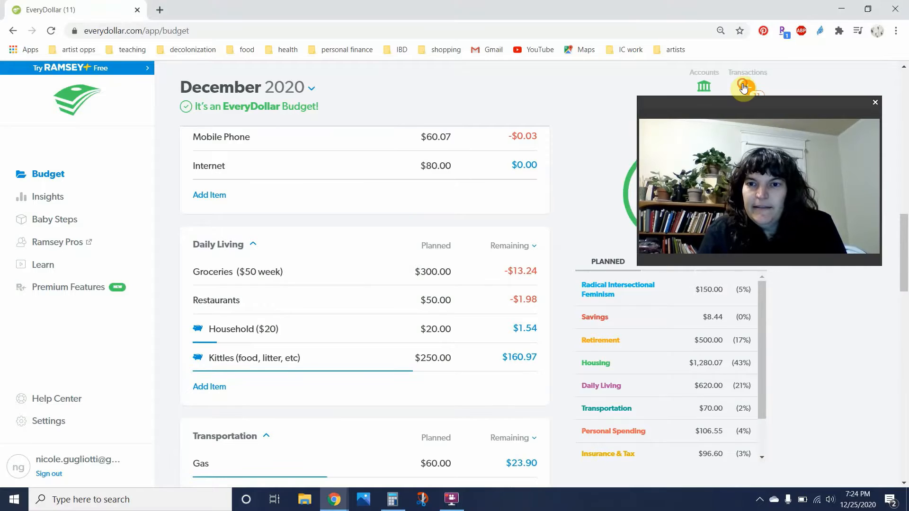
left_click(747, 72)
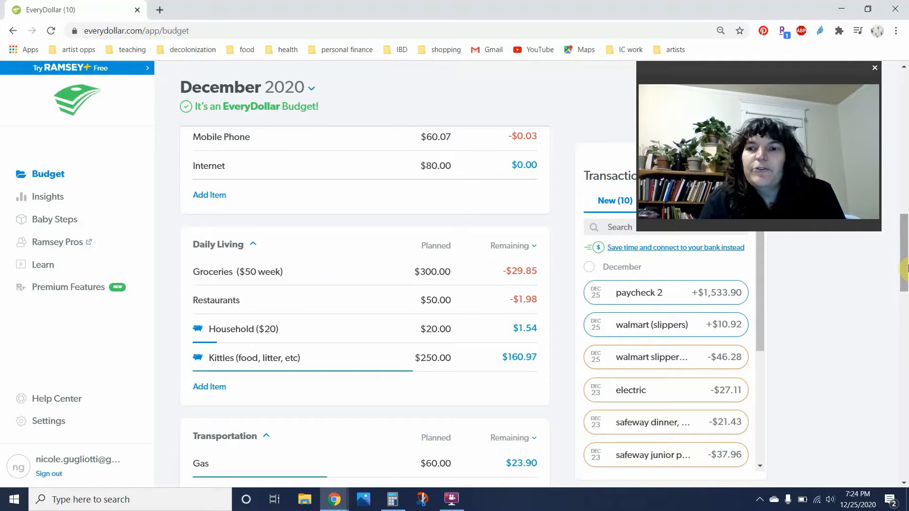
scroll("down", 3)
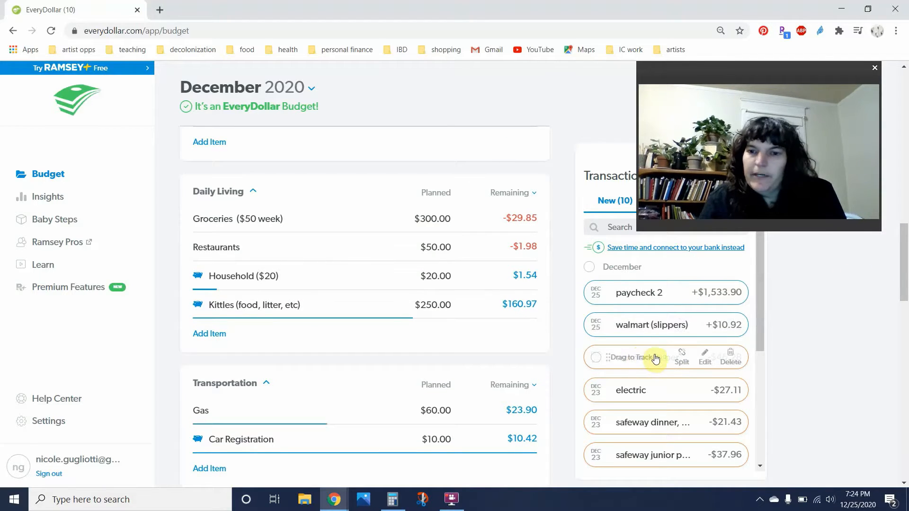
- Edit the $46.28 walmart slippers expense and assign it to FUN!
left_click(705, 357)
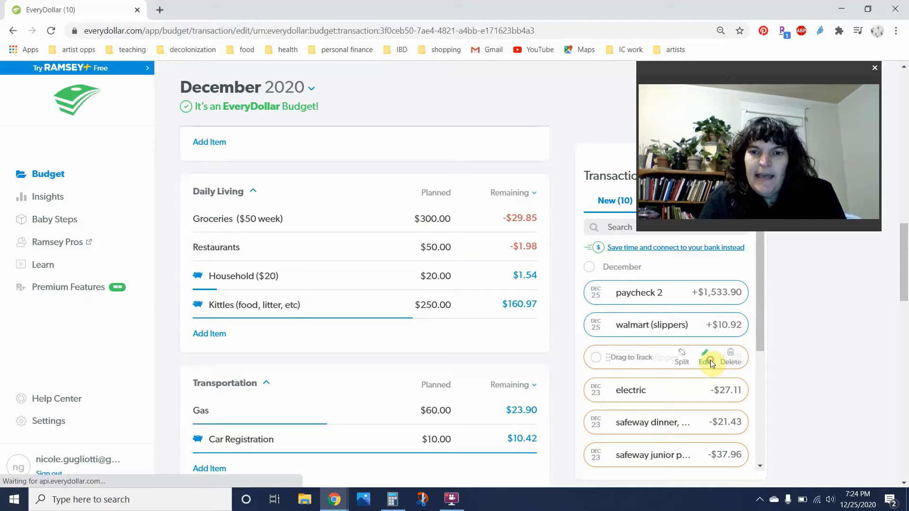
left_click(705, 354)
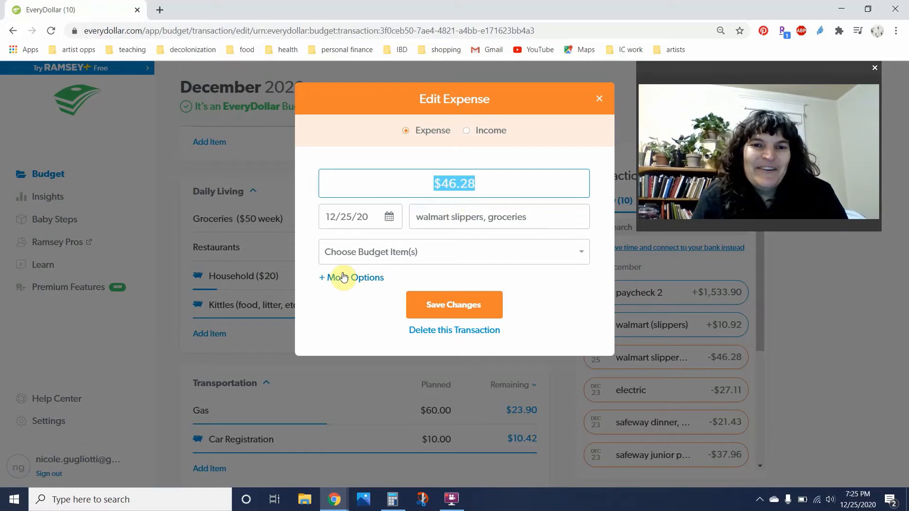
type("s")
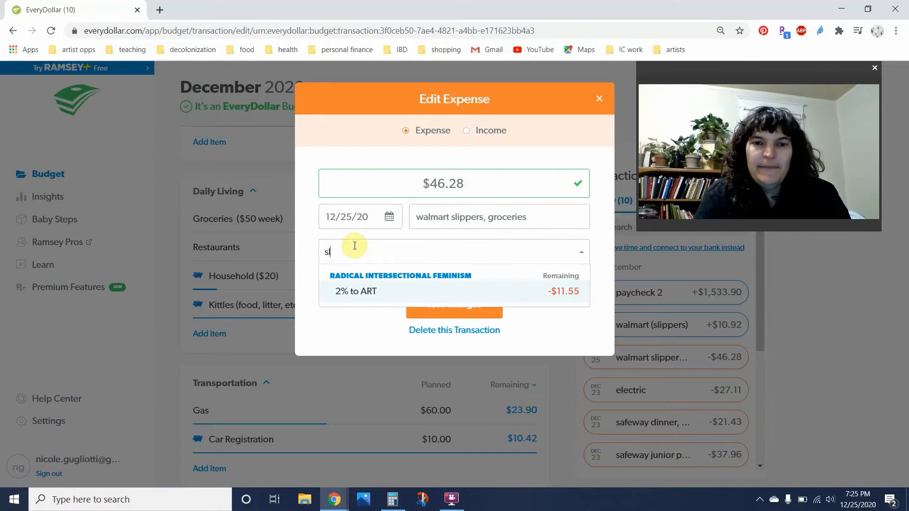
type("un")
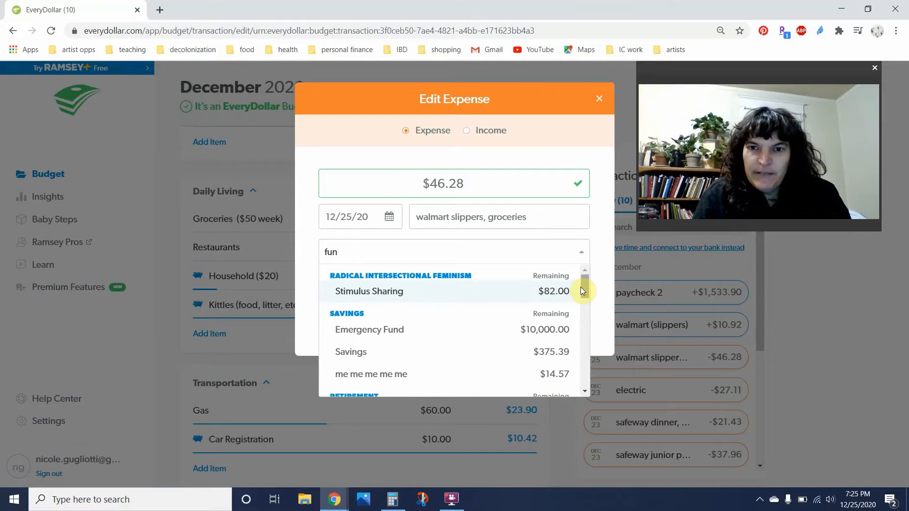
mouse_move(587, 330)
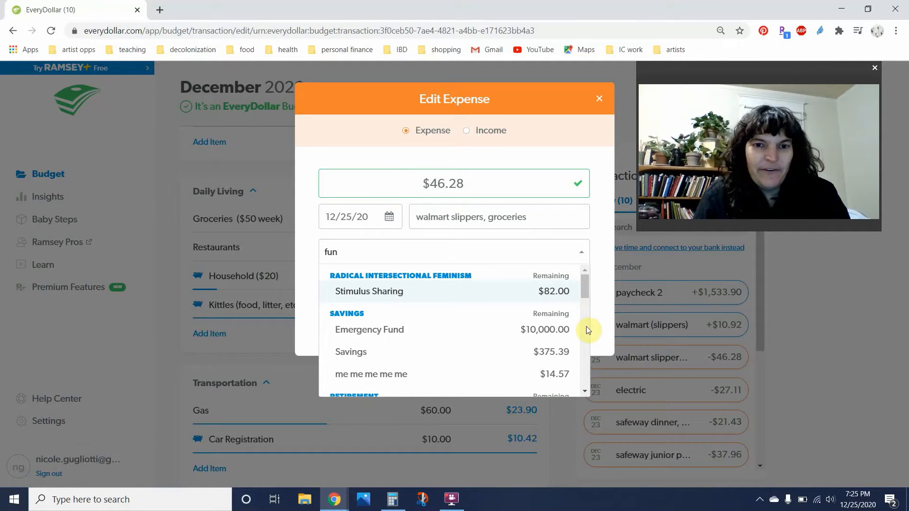
mouse_move(584, 291)
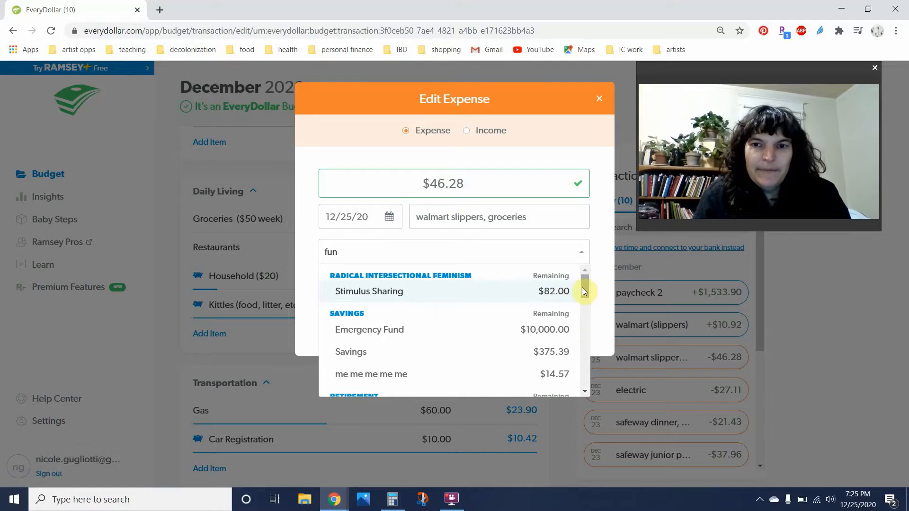
scroll("down", 3)
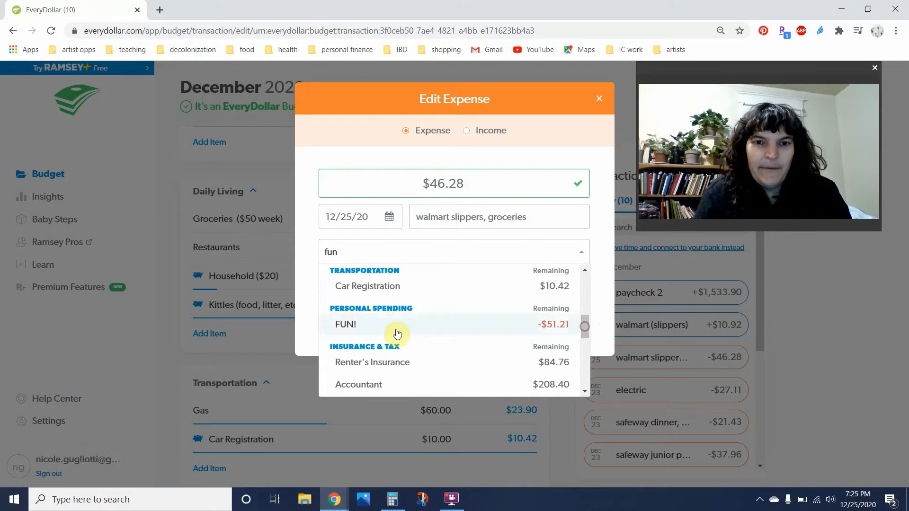
left_click(345, 324)
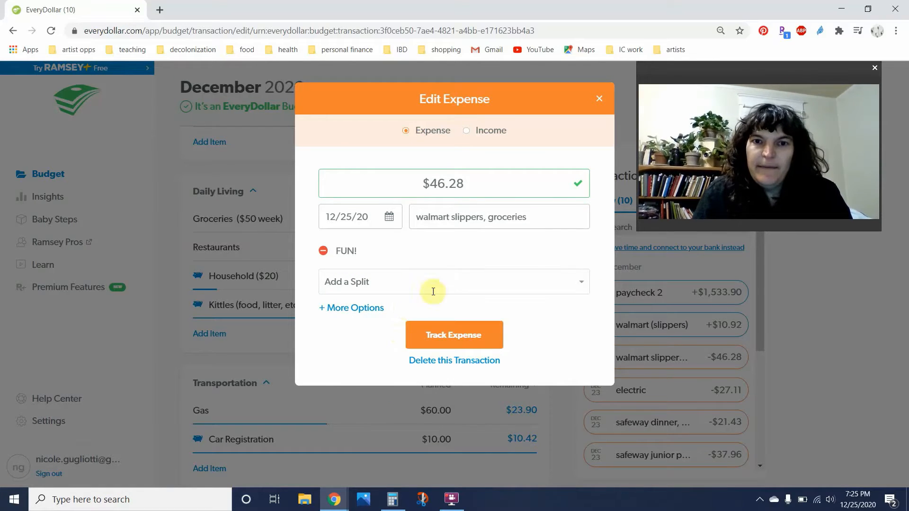
- Add a Groceries split, enter amounts 20 and 26.28, and track the expense
type("grocer")
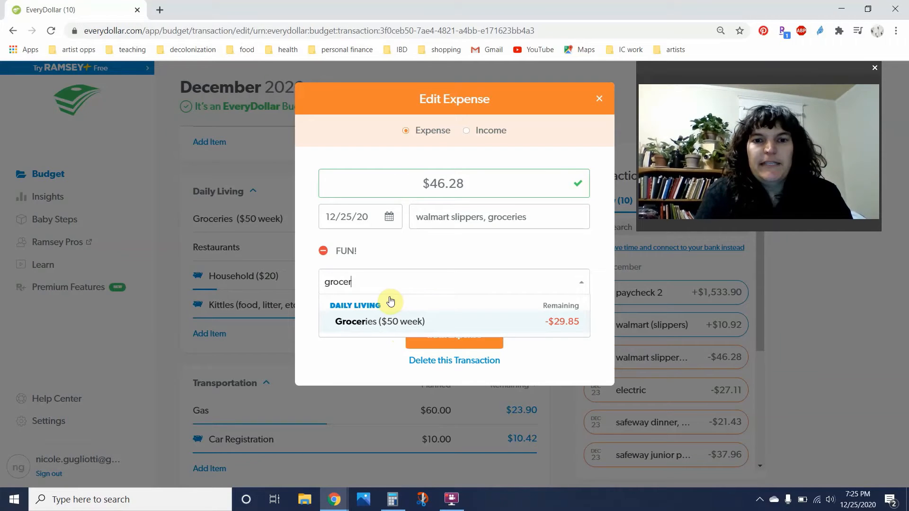
left_click(379, 321)
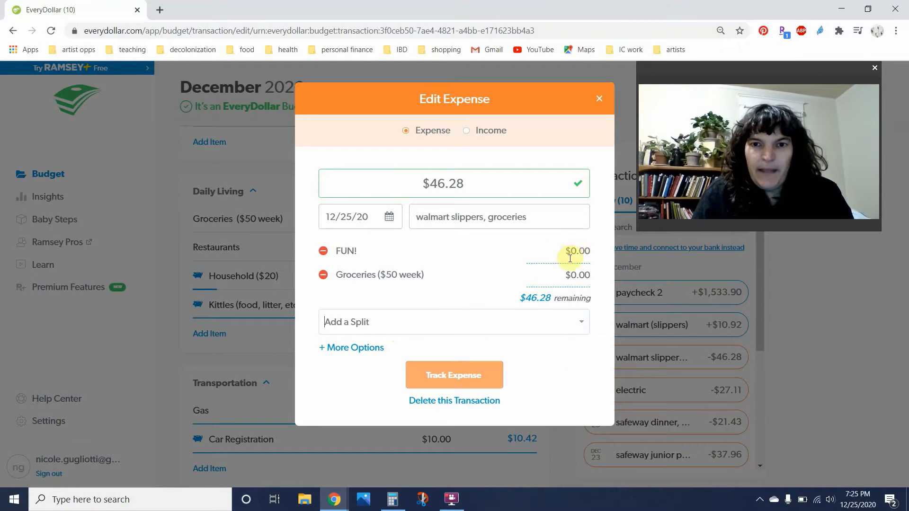
type("20")
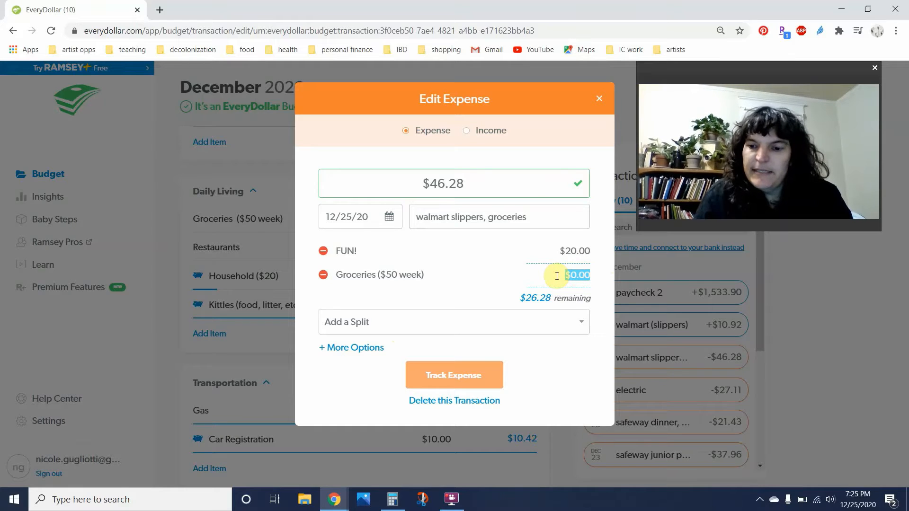
type("26.28")
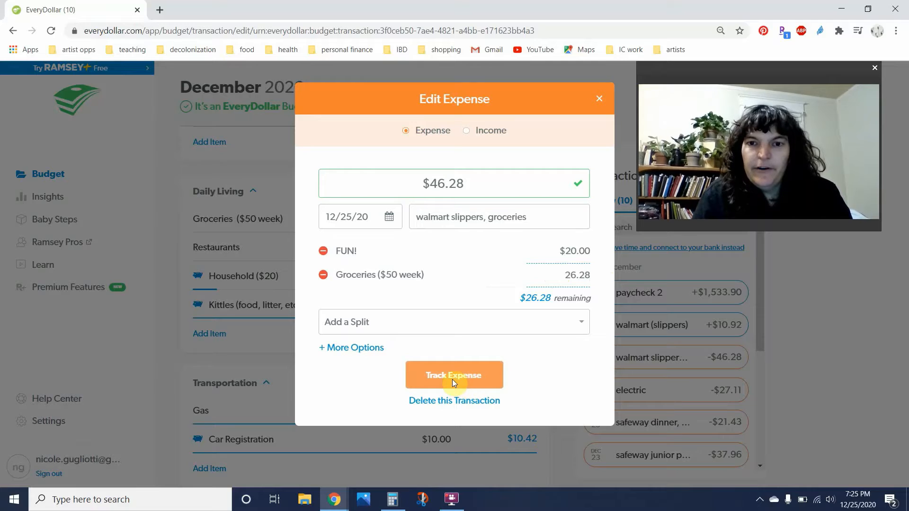
left_click(454, 374)
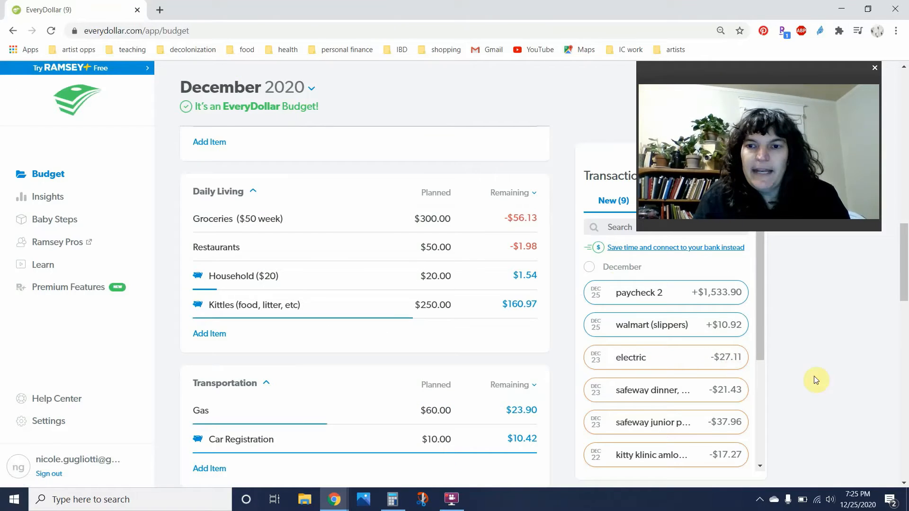
mouse_move(666, 324)
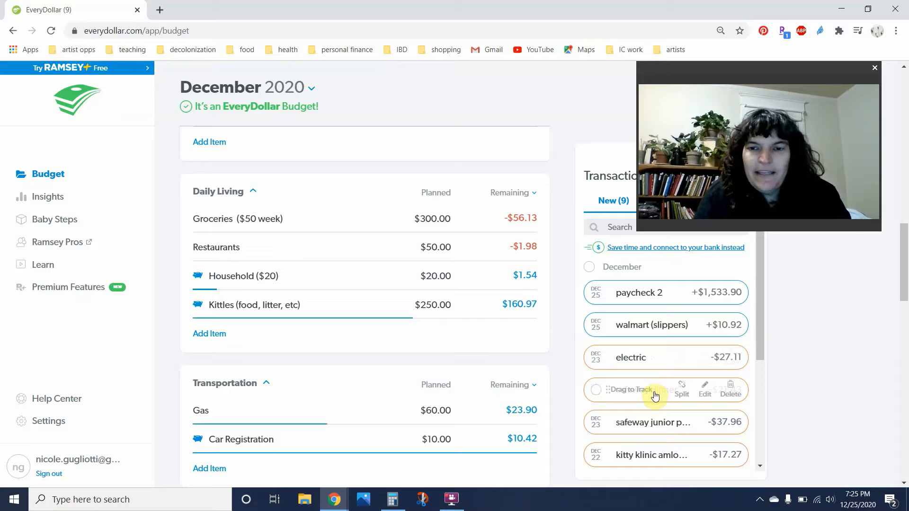
left_click_drag(637, 389, 412, 221)
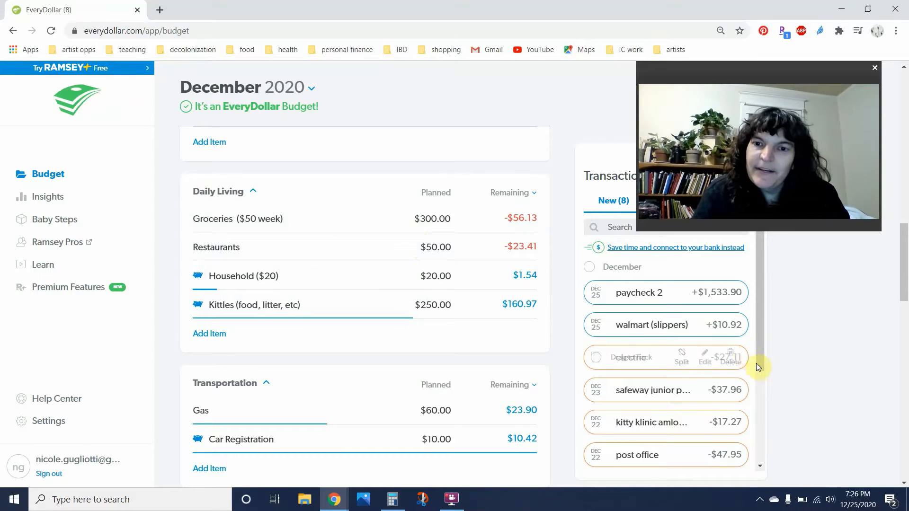
mouse_move(766, 380)
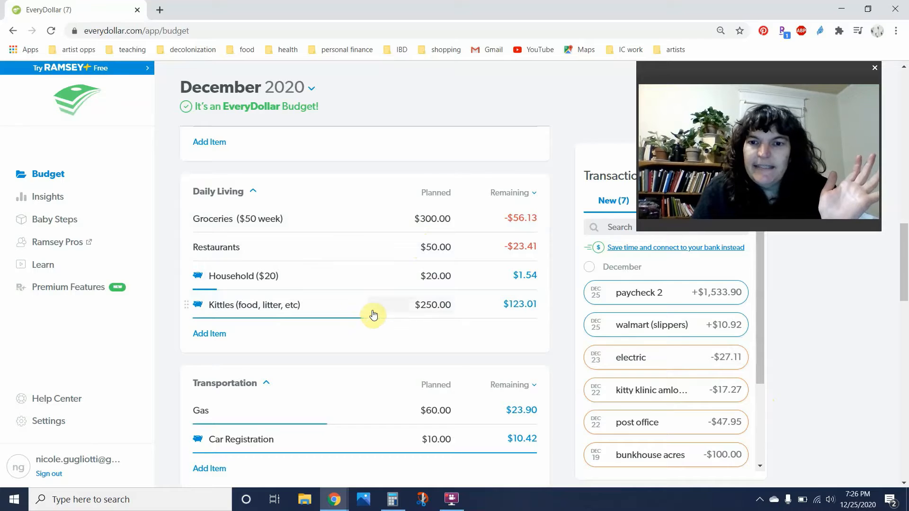
mouse_move(690, 389)
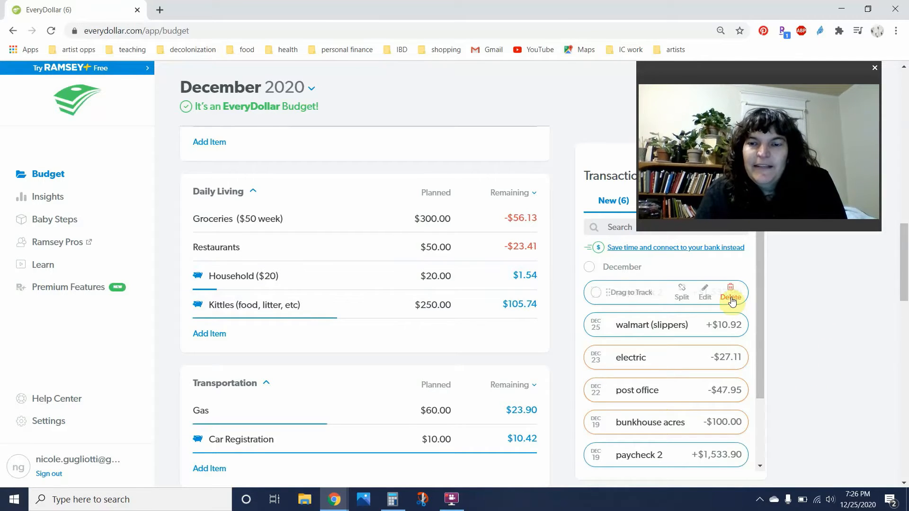
left_click(730, 292)
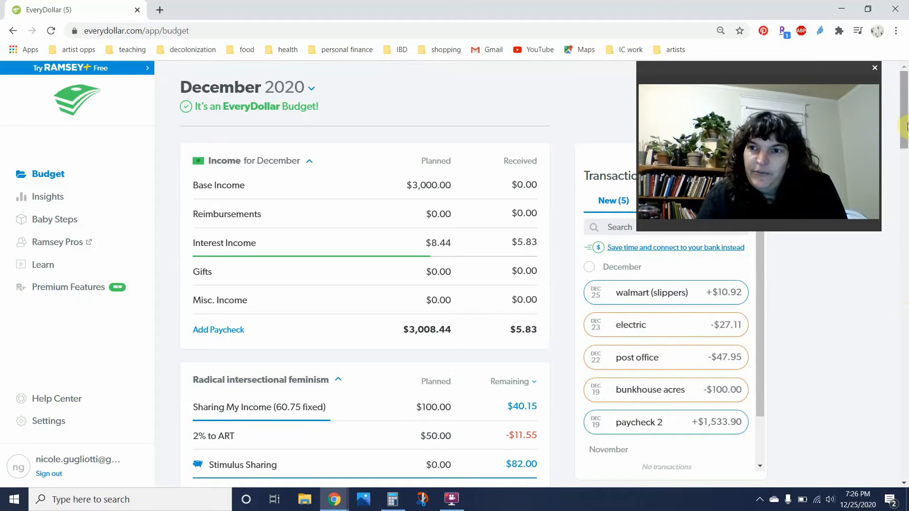
- Drag paycheck 2 to Next Month, electric to its bill, and the walmart refund to Reimbursements
scroll("down", 3)
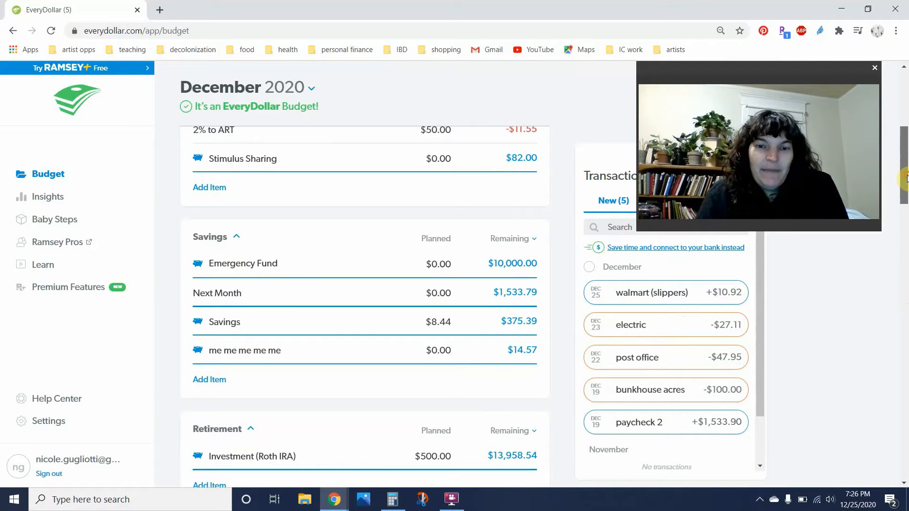
mouse_move(638, 421)
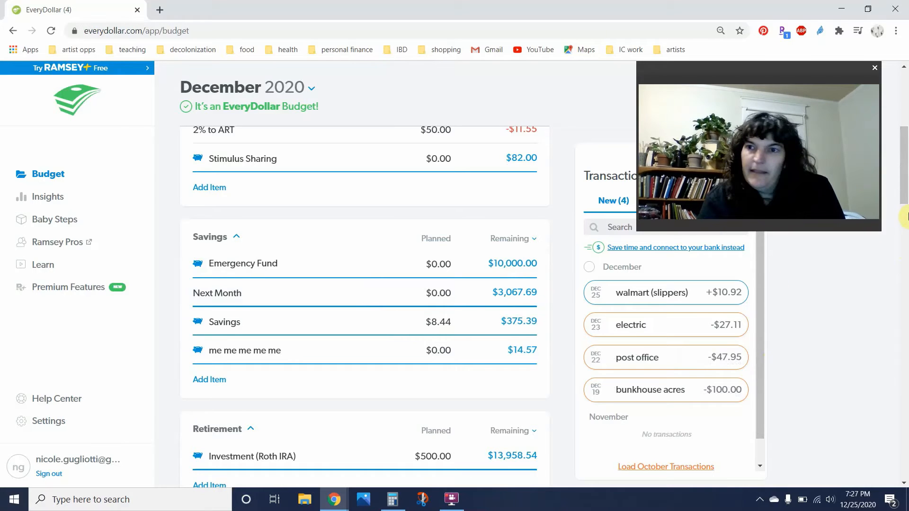
scroll("down", 3)
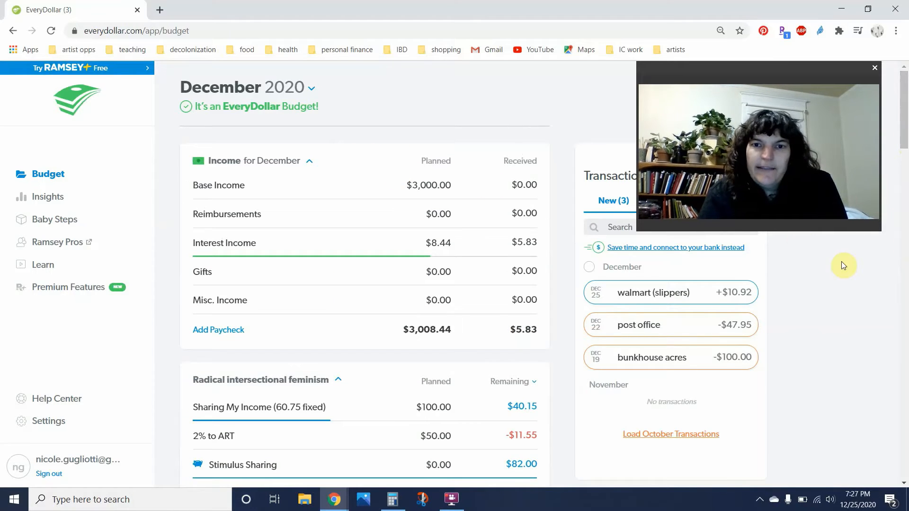
mouse_move(649, 295)
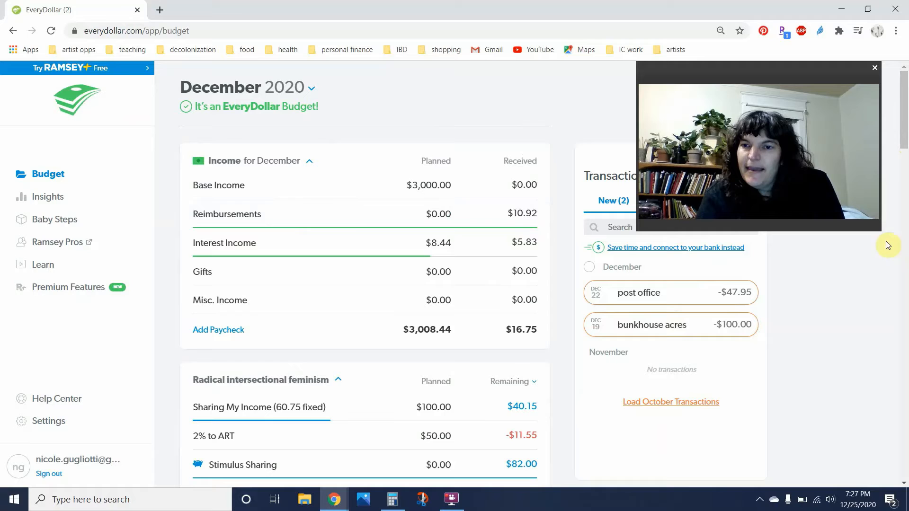
scroll("down", 3)
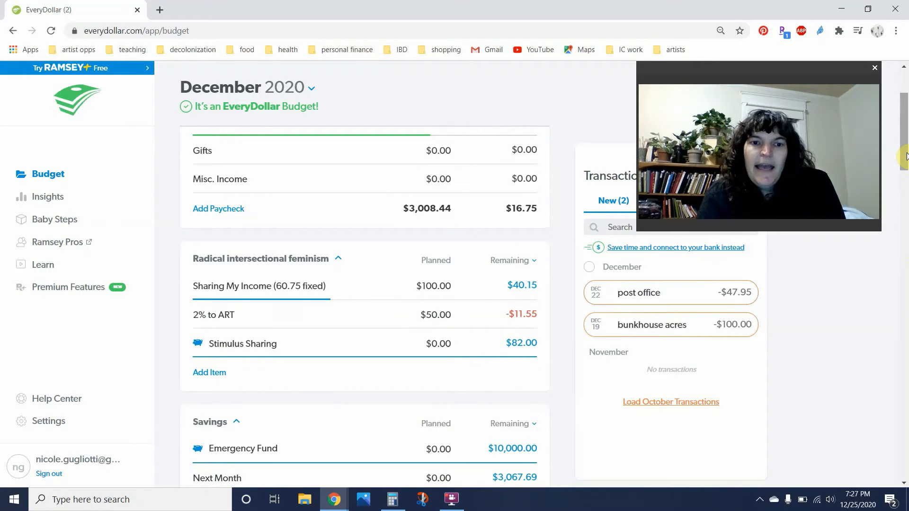
mouse_move(629, 324)
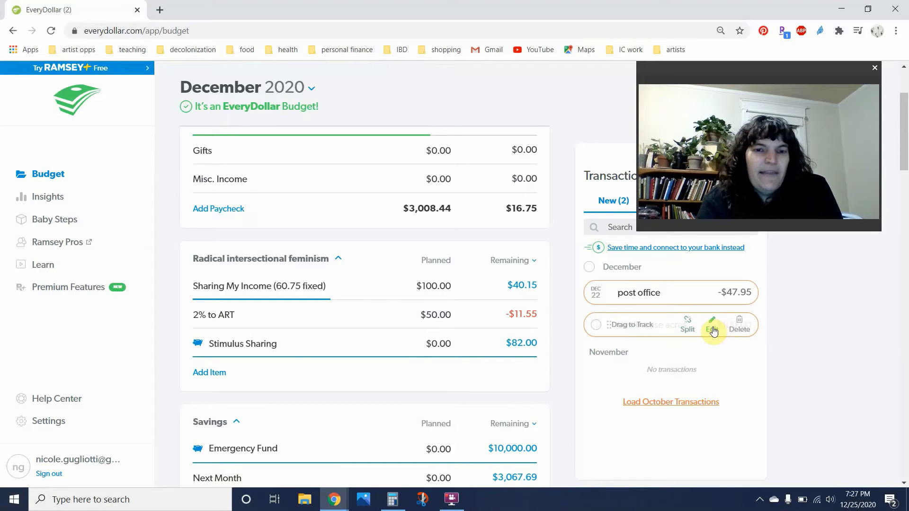
- Edit the $100 bunkhouse acres expense and assign it to Stimulus Sharing
left_click(714, 328)
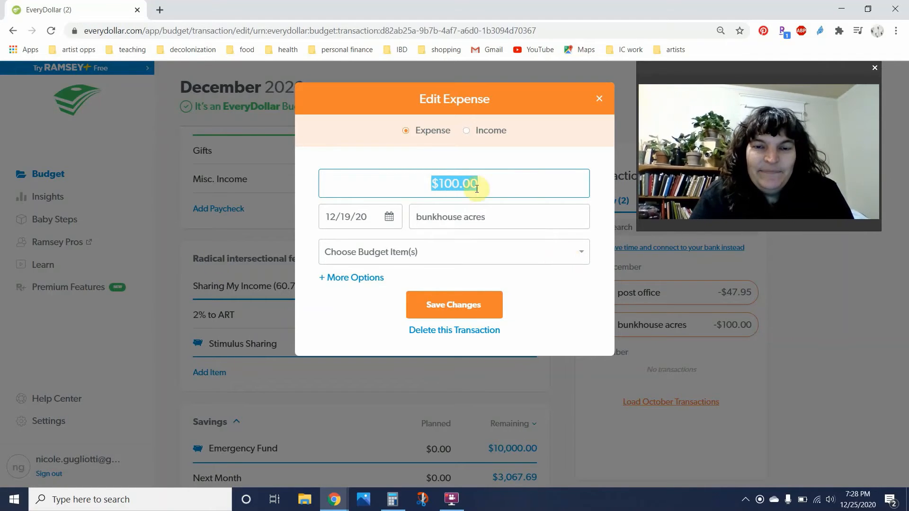
type("stimulu")
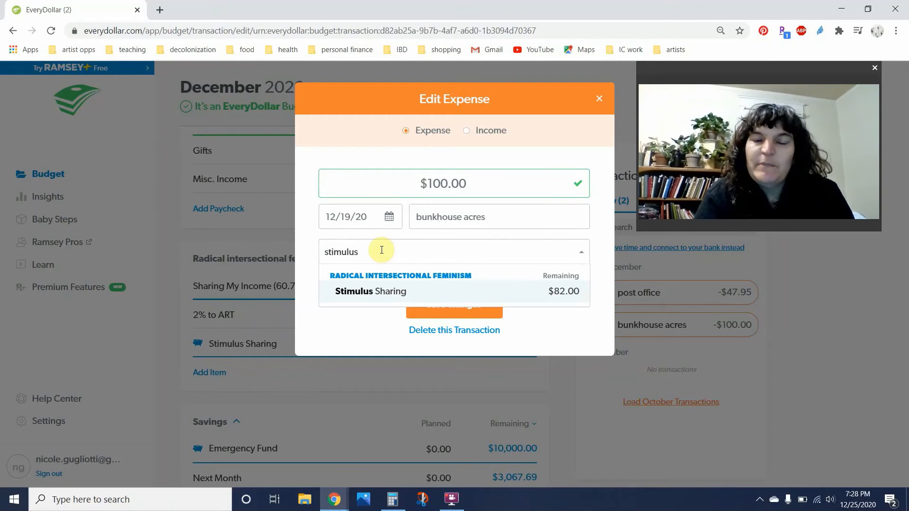
type("sharing")
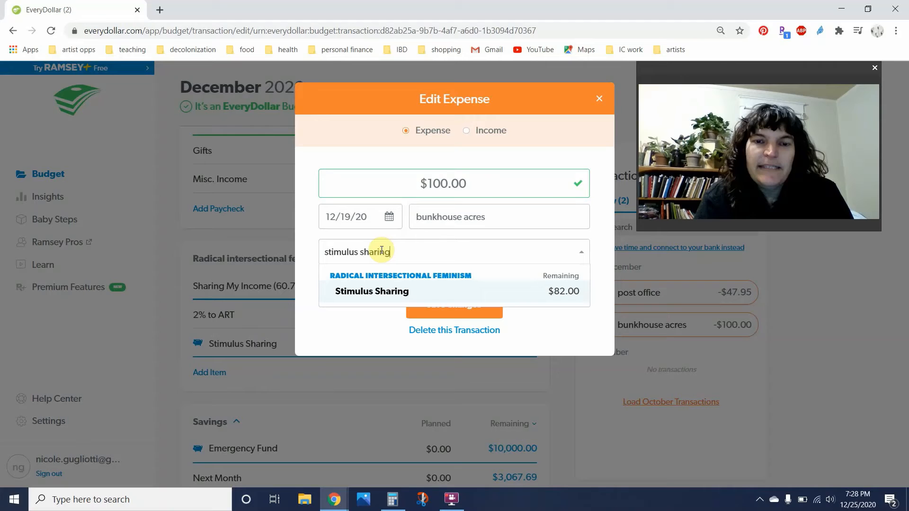
left_click(372, 291)
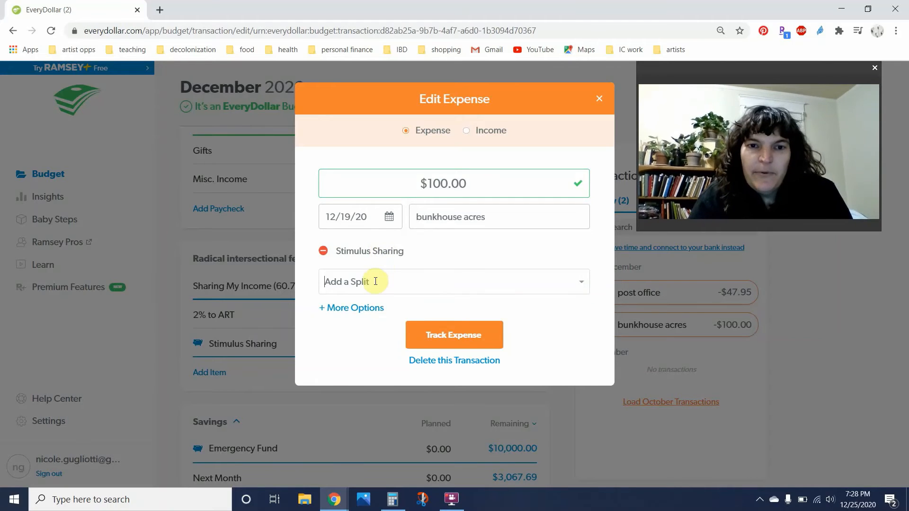
- Add a Sharing My Income split, enter amounts 82 and 18, and track the expense
type("sharing")
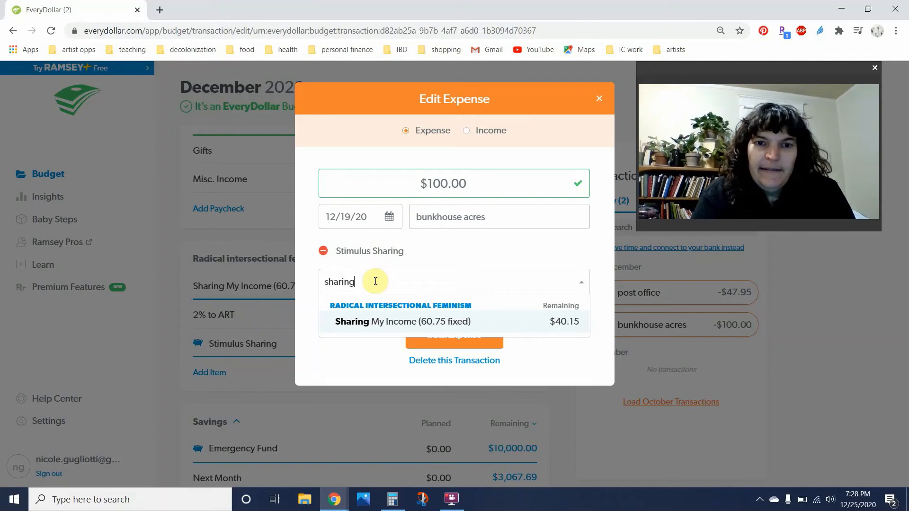
left_click(402, 321)
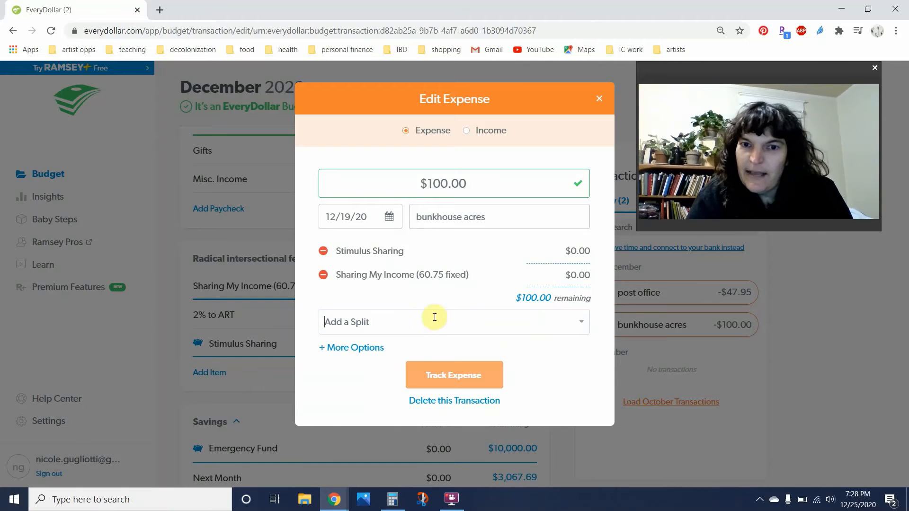
type("82")
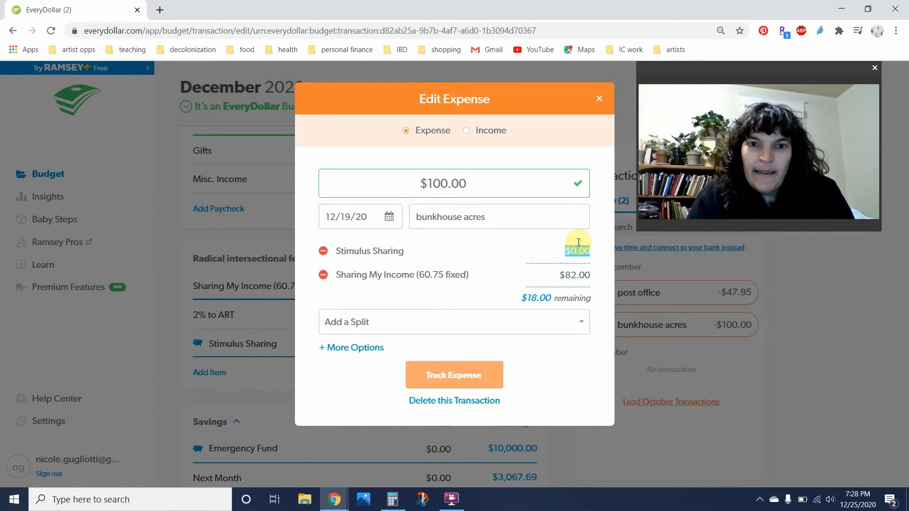
type("82")
left_click(558, 274)
type("18")
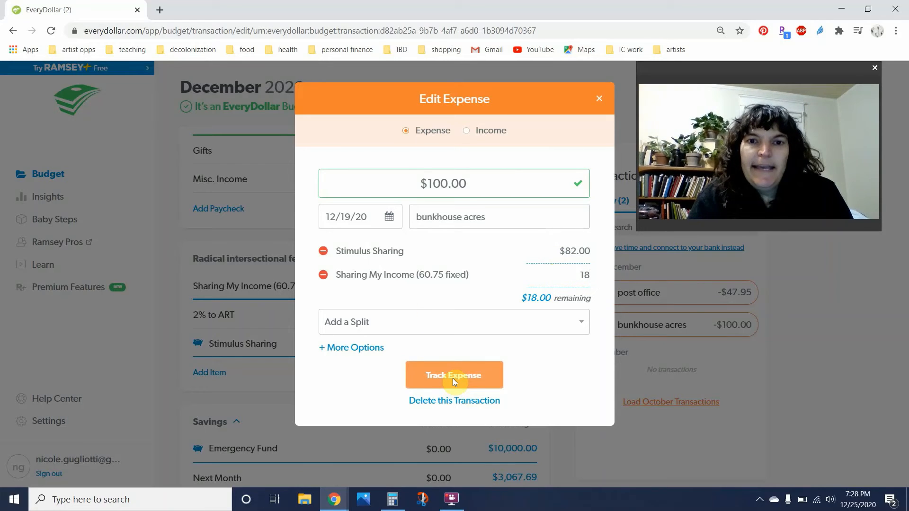
left_click(454, 374)
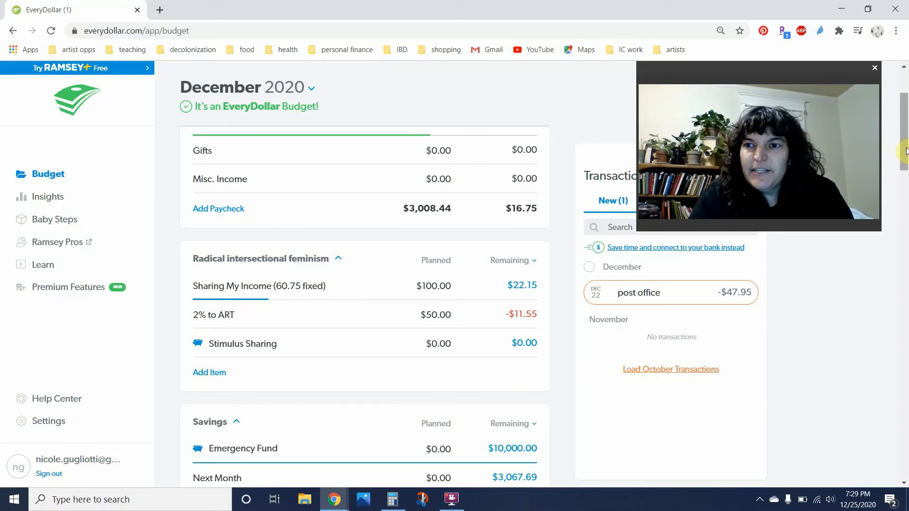
scroll("down", 3)
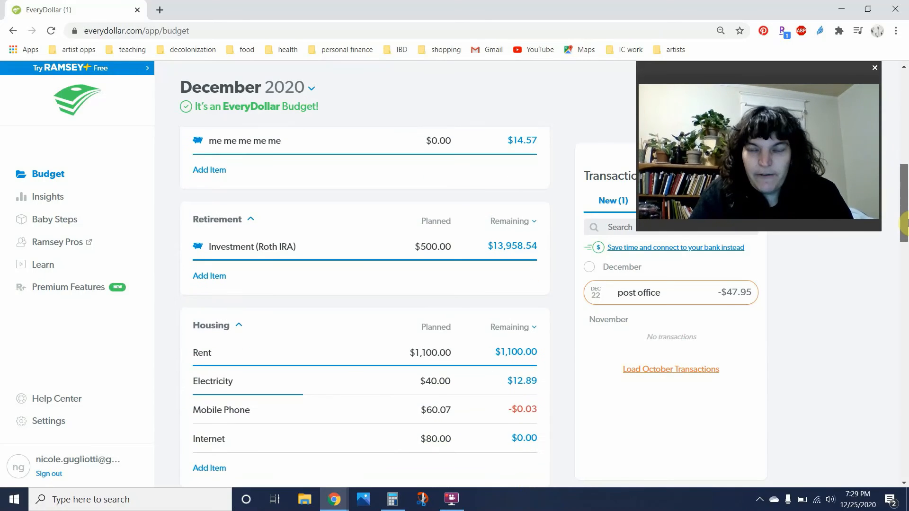
- Scroll to Personal Spending and drag the $47.95 post office transaction onto FUN!
scroll("down", 3)
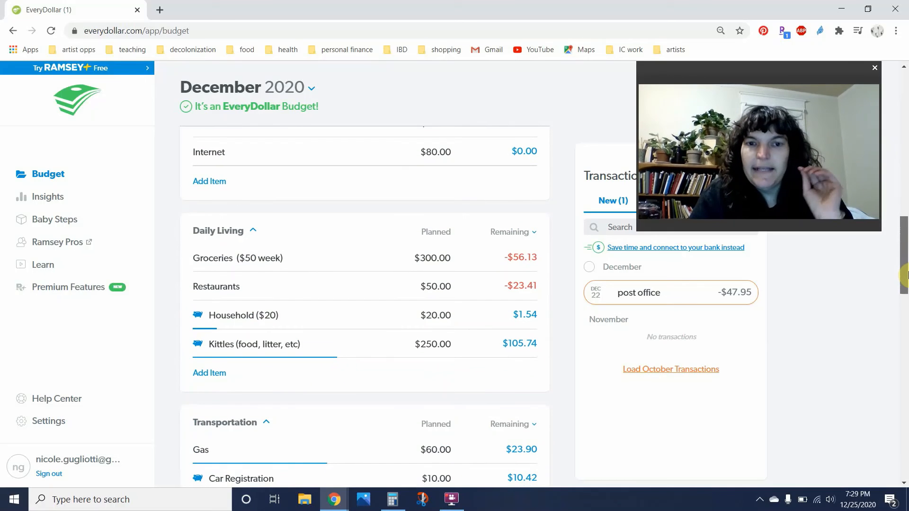
scroll("down", 3)
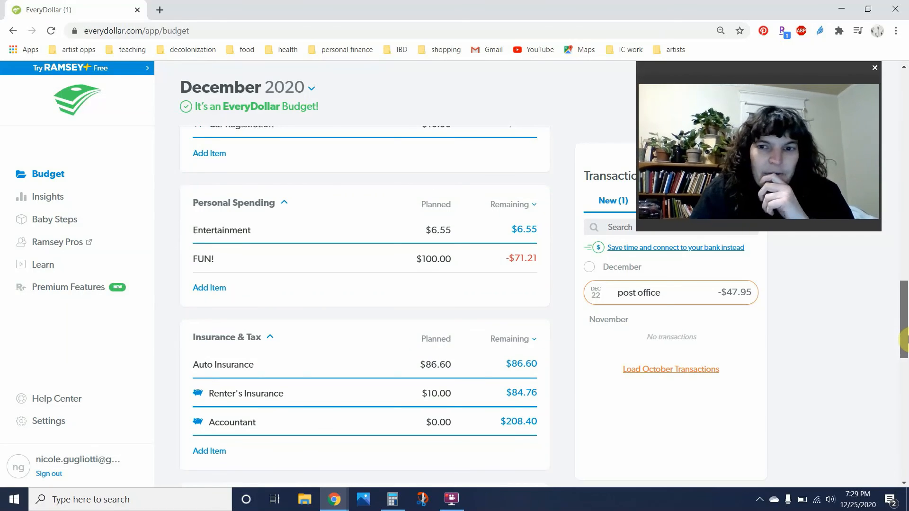
scroll("down", 3)
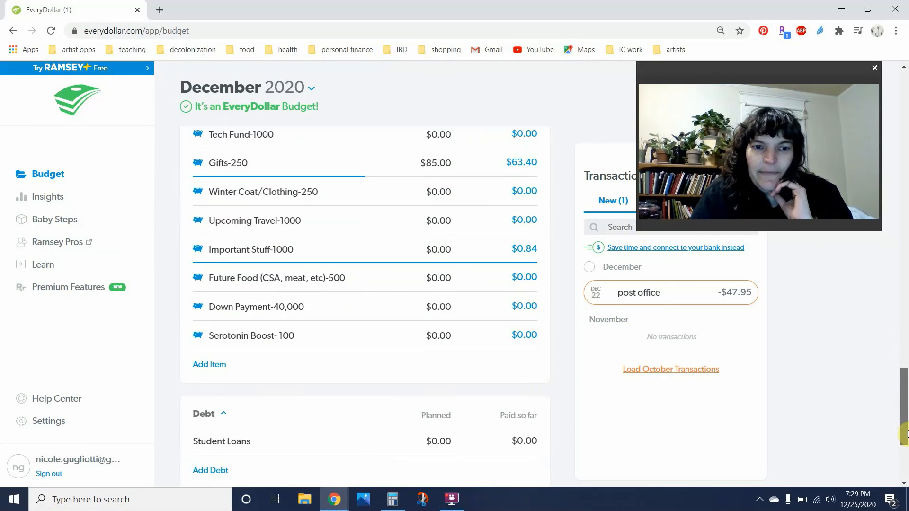
scroll("down", 3)
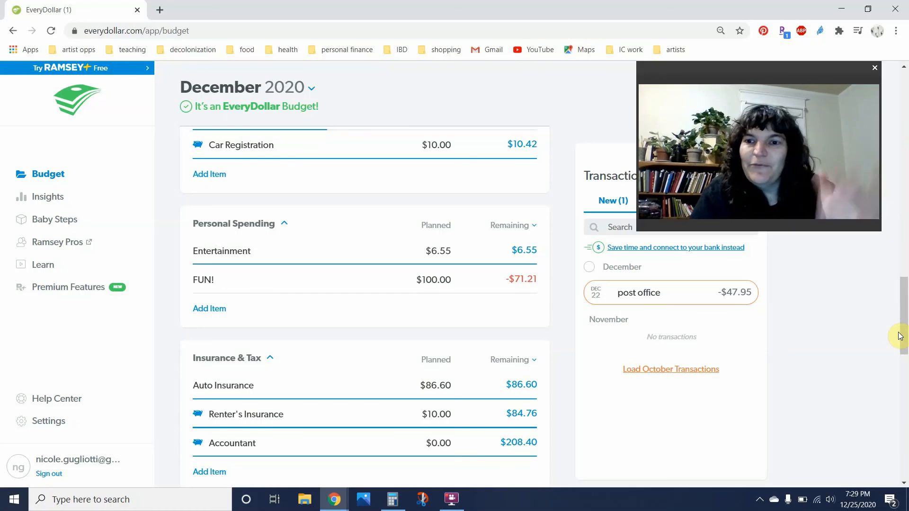
mouse_move(635, 293)
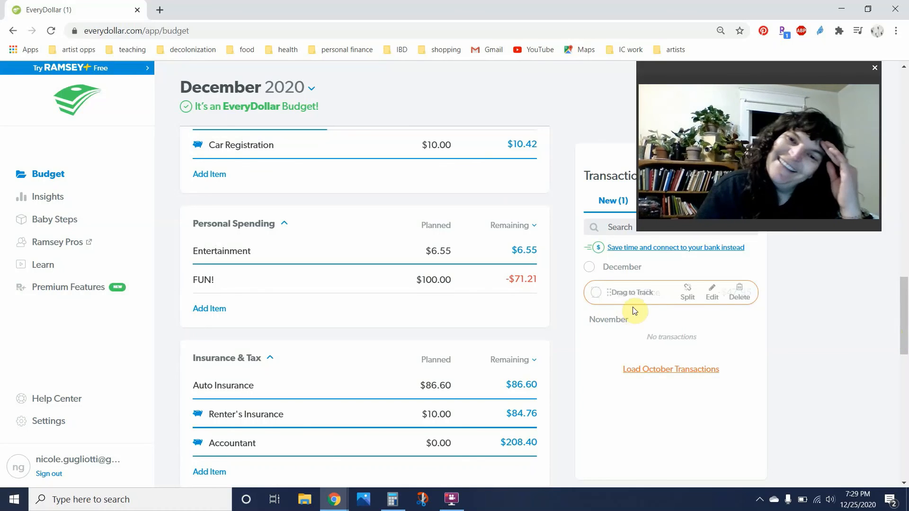
left_click_drag(632, 292, 374, 283)
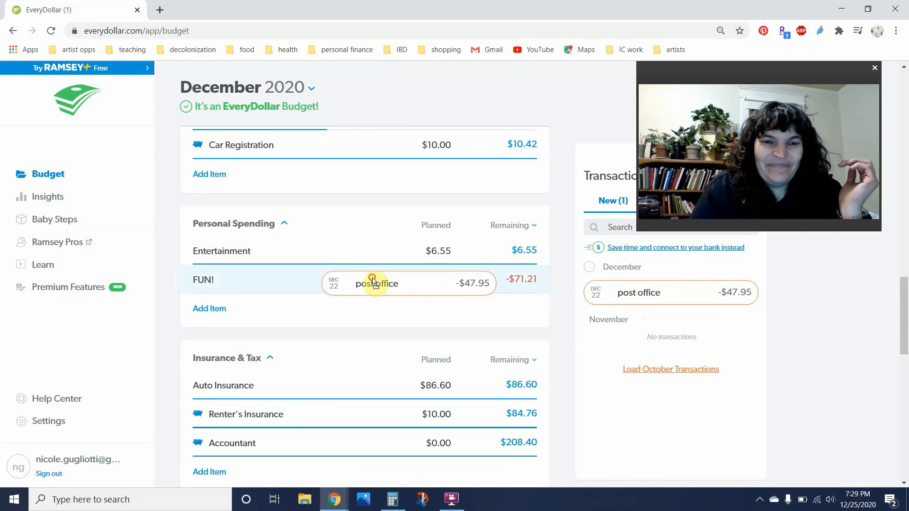